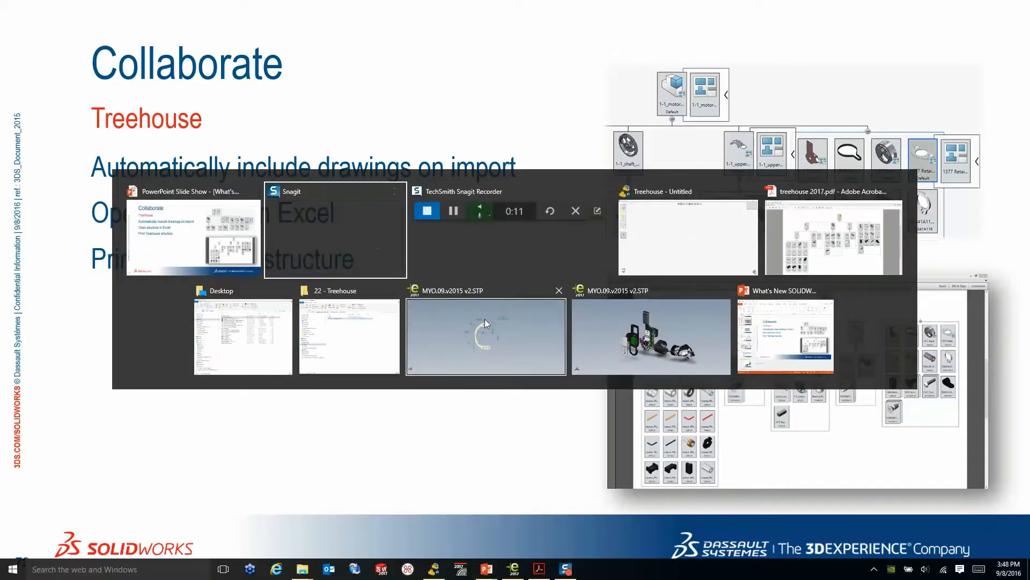
# Step: Bring the empty 'Treehouse - Untitled' window forward from the task switcher
pyautogui.click(687, 236)
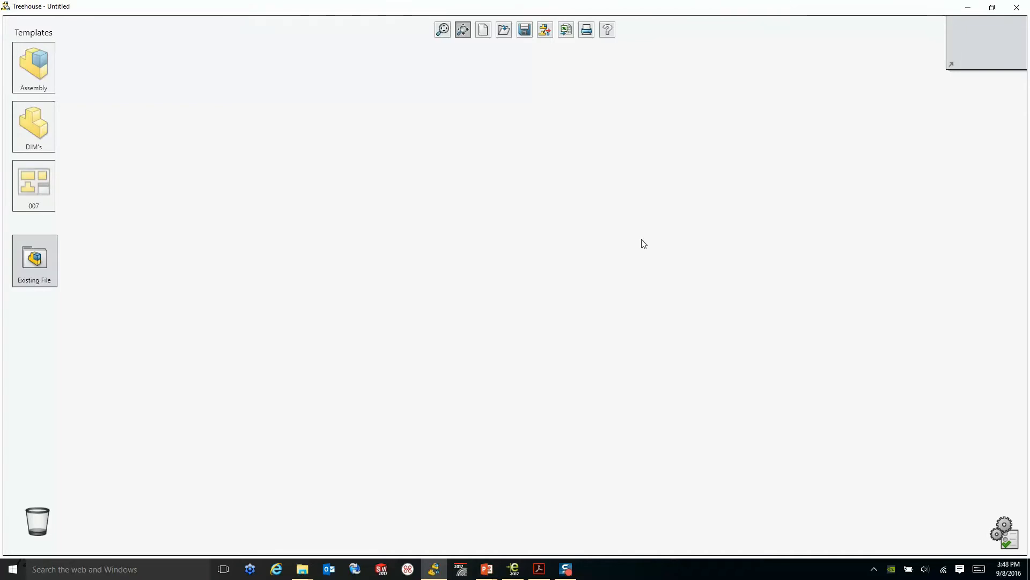
# Step: Apply Treehouse options importing drawings with models and searching the Parts folder
pyautogui.click(1002, 526)
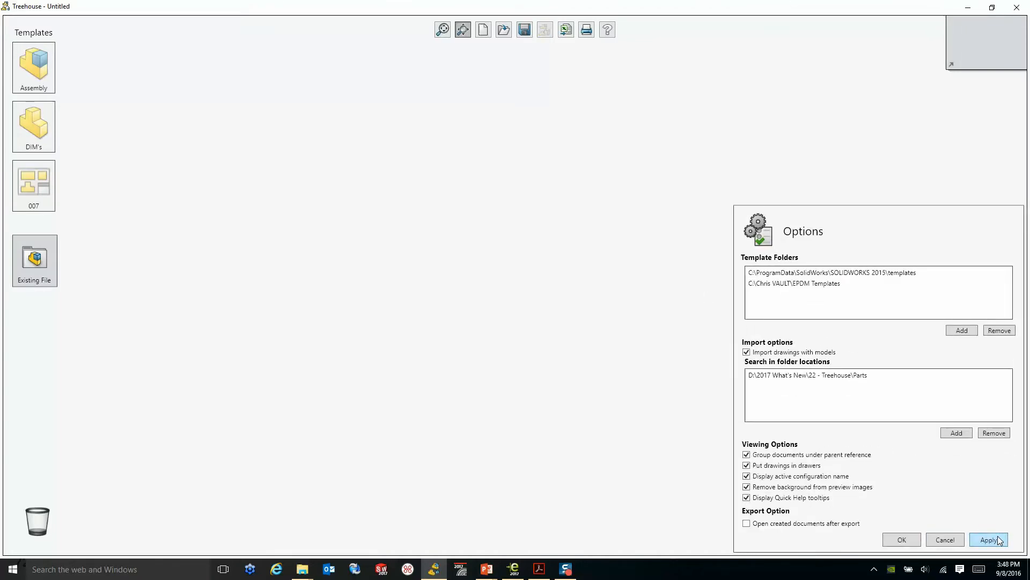
pyautogui.click(989, 539)
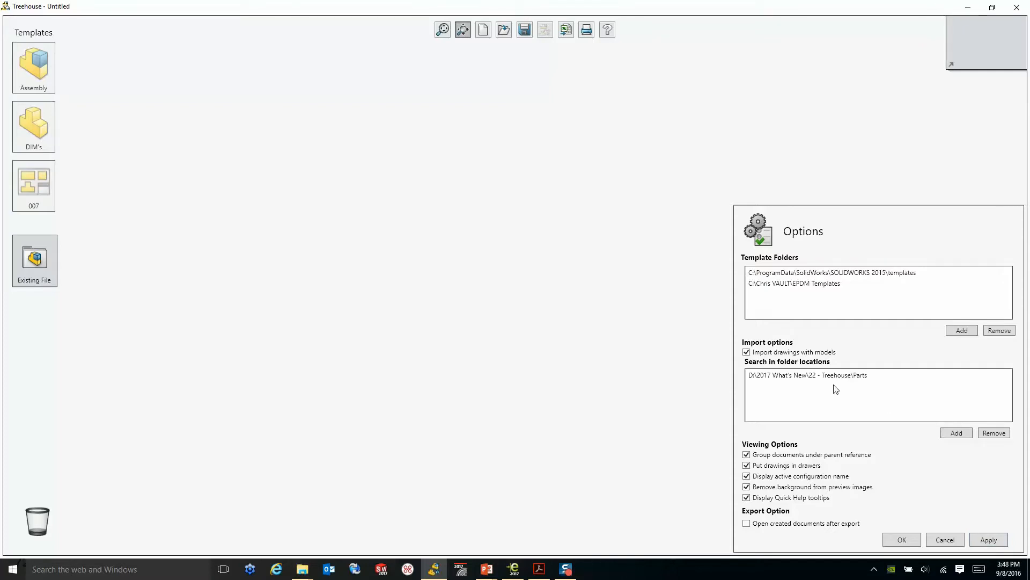
pyautogui.click(809, 375)
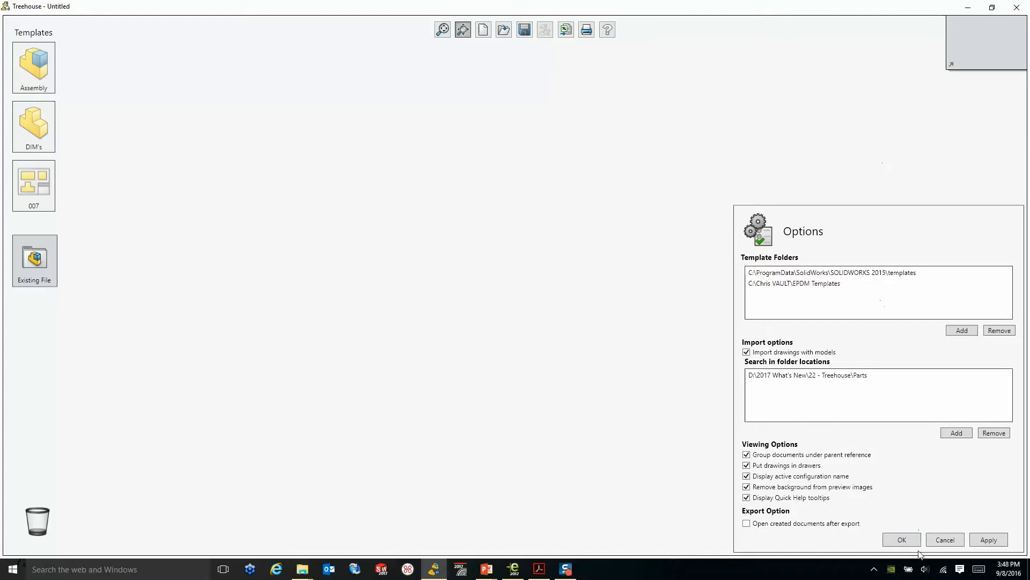
pyautogui.click(902, 539)
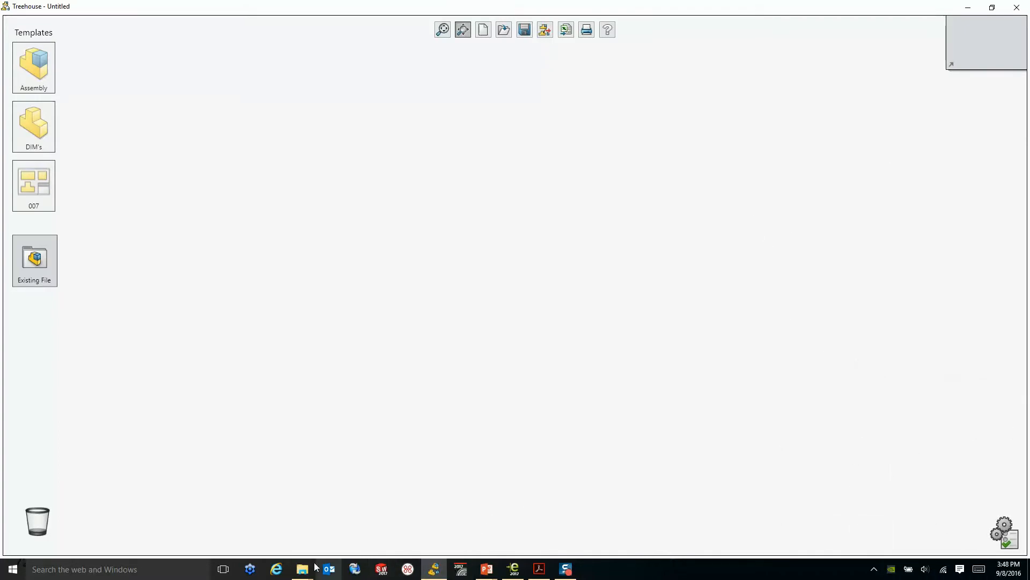
# Step: Import the motor assembly and inspect the output pulley drawing's Properties
pyautogui.click(302, 569)
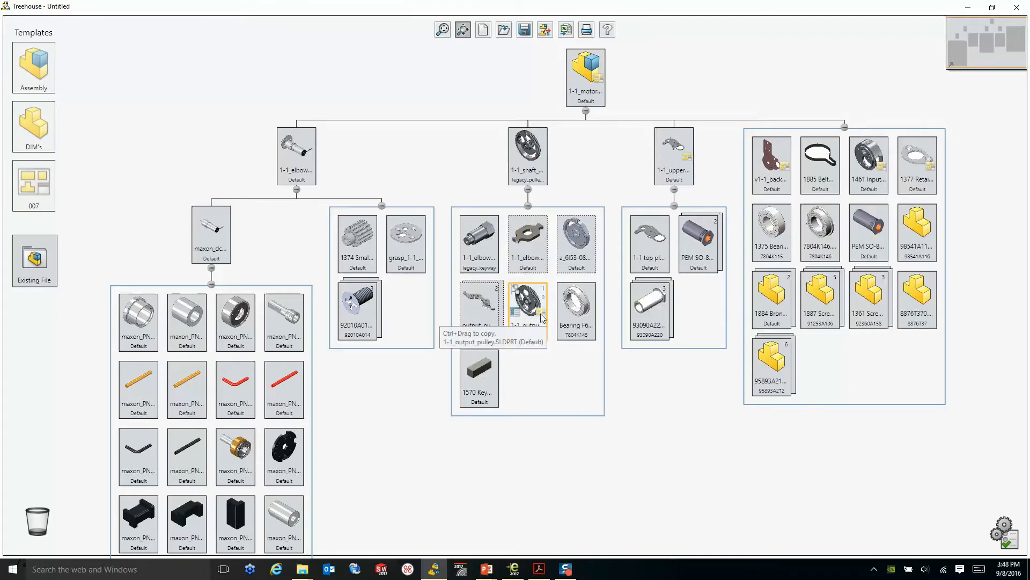
pyautogui.click(527, 307)
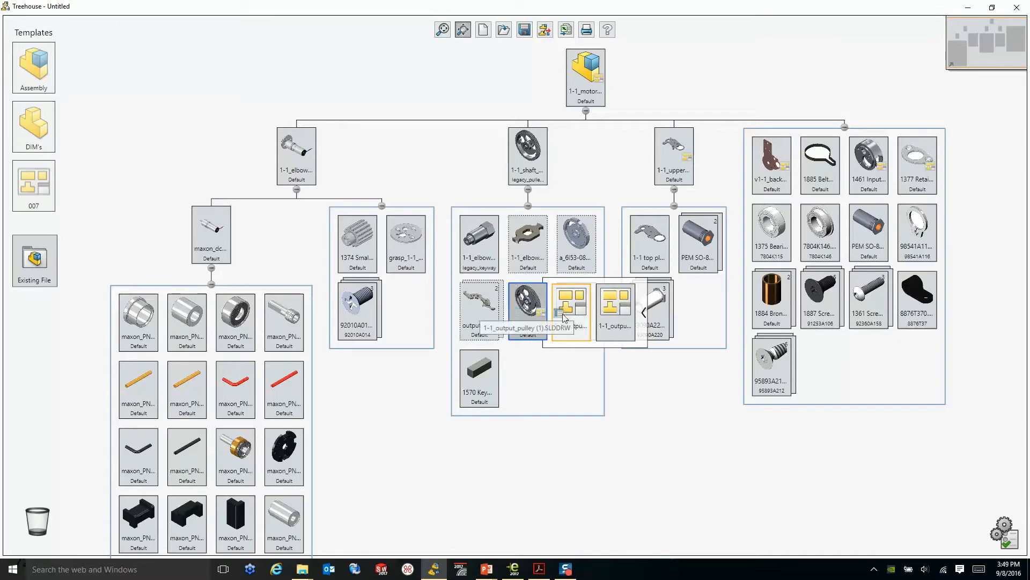
pyautogui.doubleClick(526, 310)
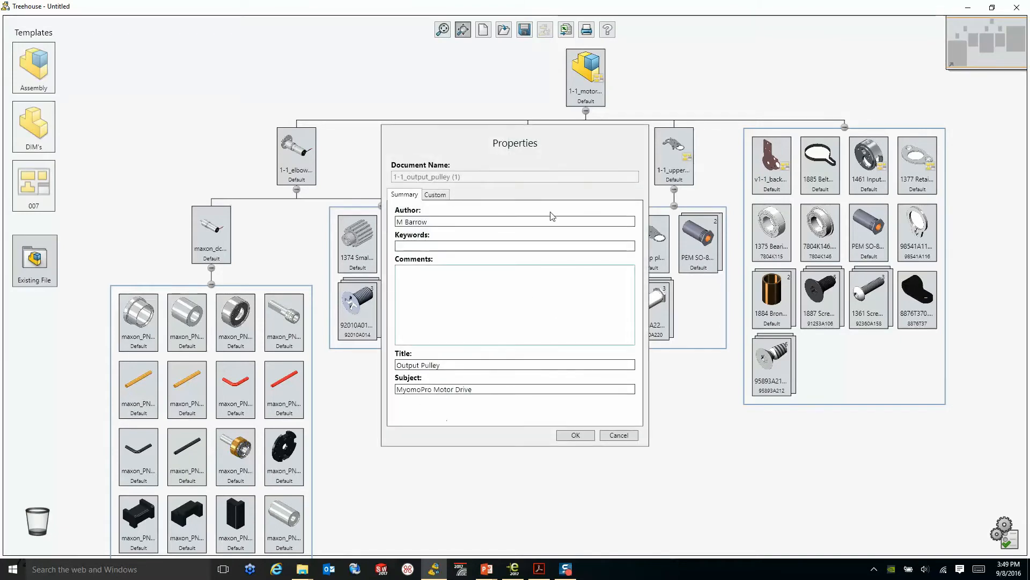
pyautogui.click(574, 434)
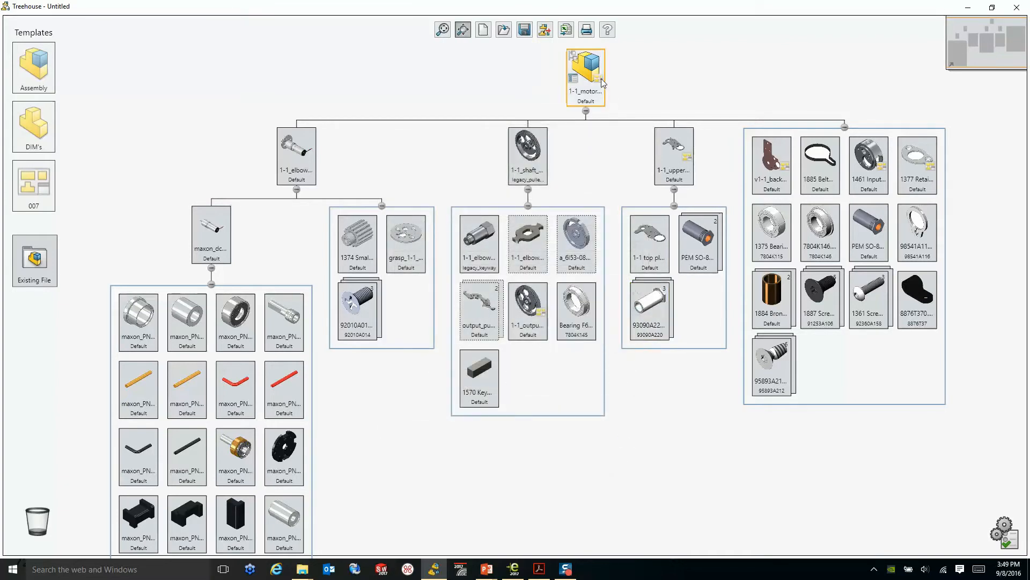
pyautogui.rightClick(585, 66)
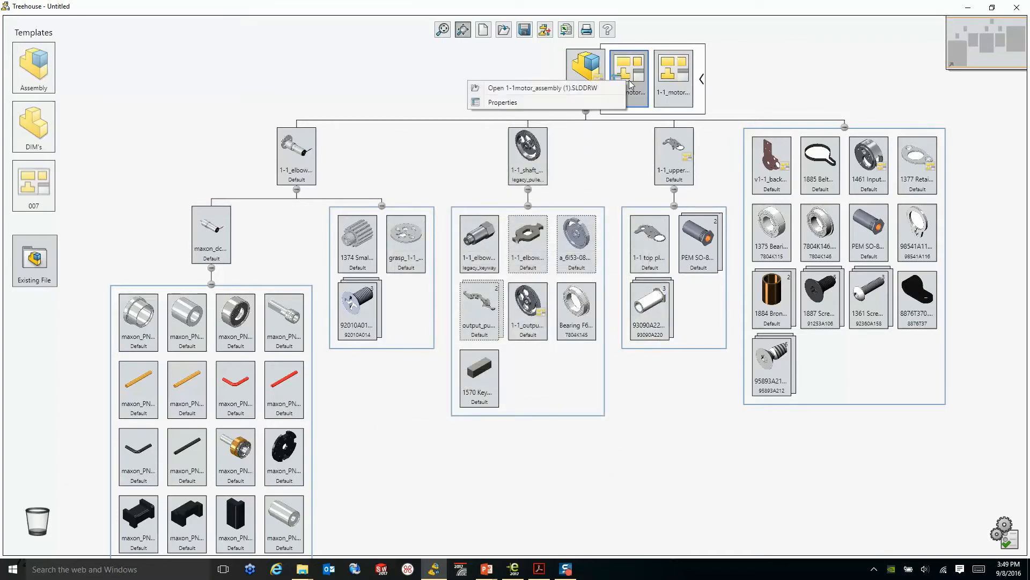
pyautogui.moveTo(696, 82)
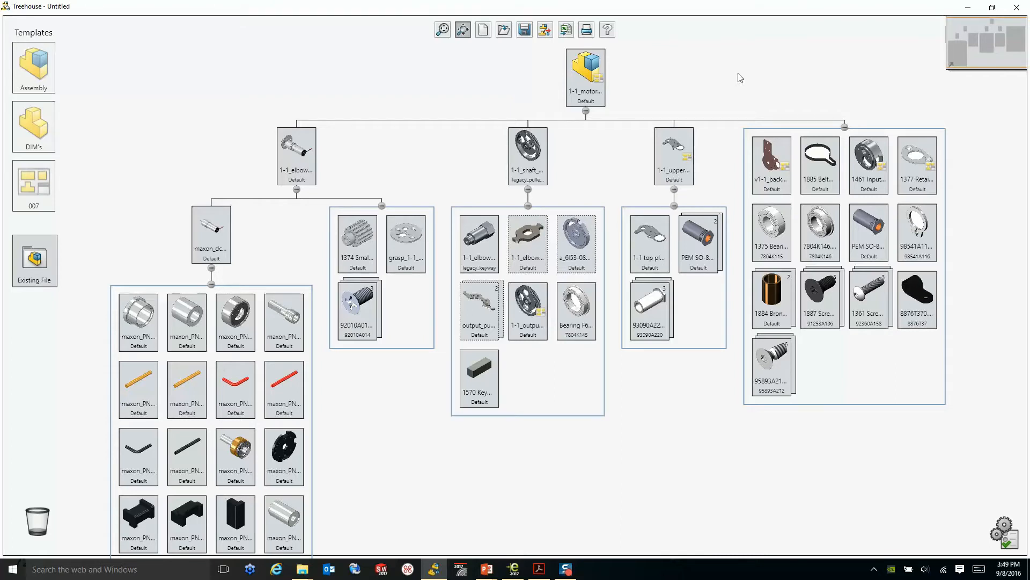
pyautogui.moveTo(566, 29)
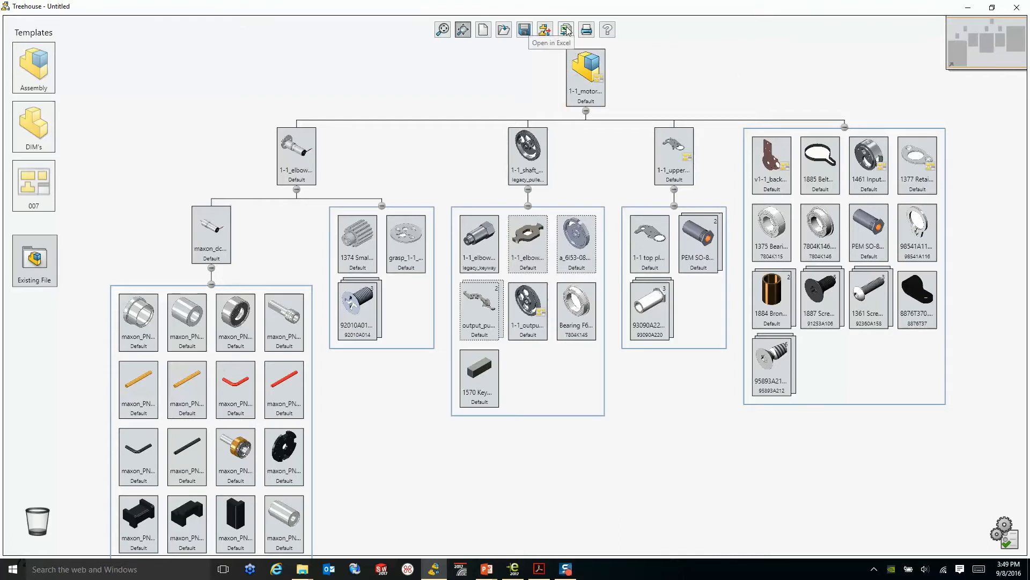
# Step: Export the structure to an Excel Book1 sheet, review it, and close Excel
pyautogui.click(565, 29)
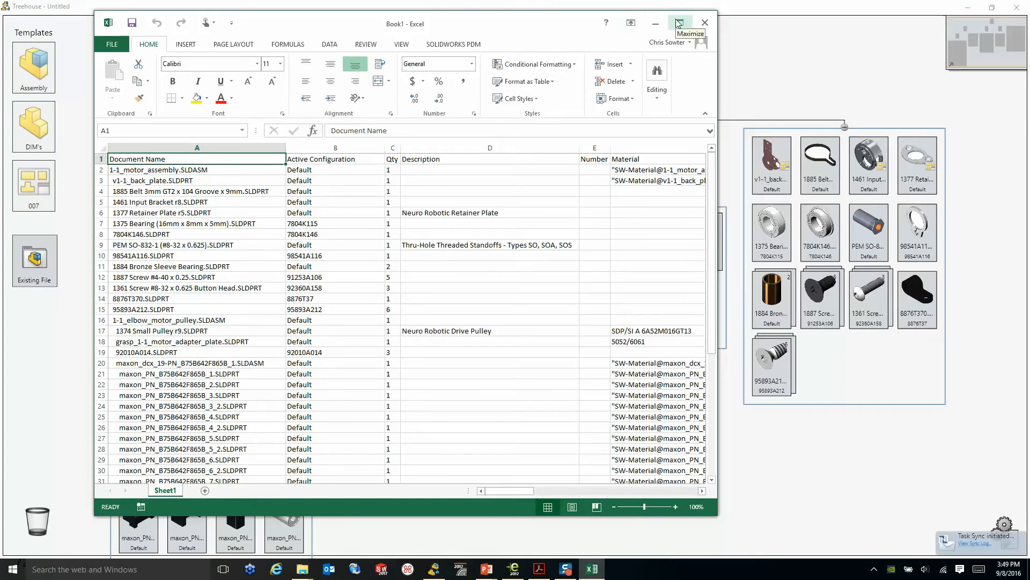
pyautogui.click(680, 22)
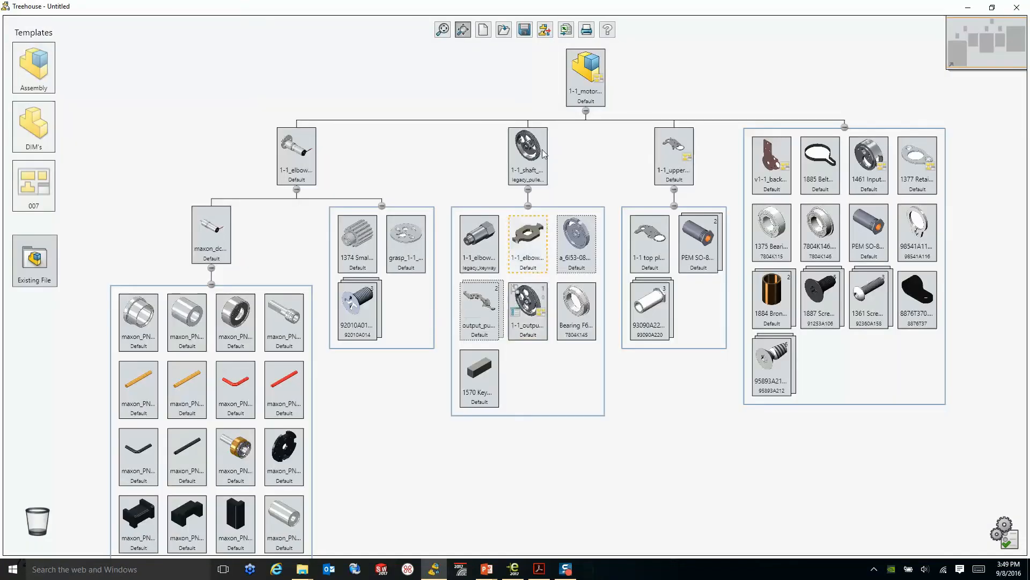
pyautogui.moveTo(587, 30)
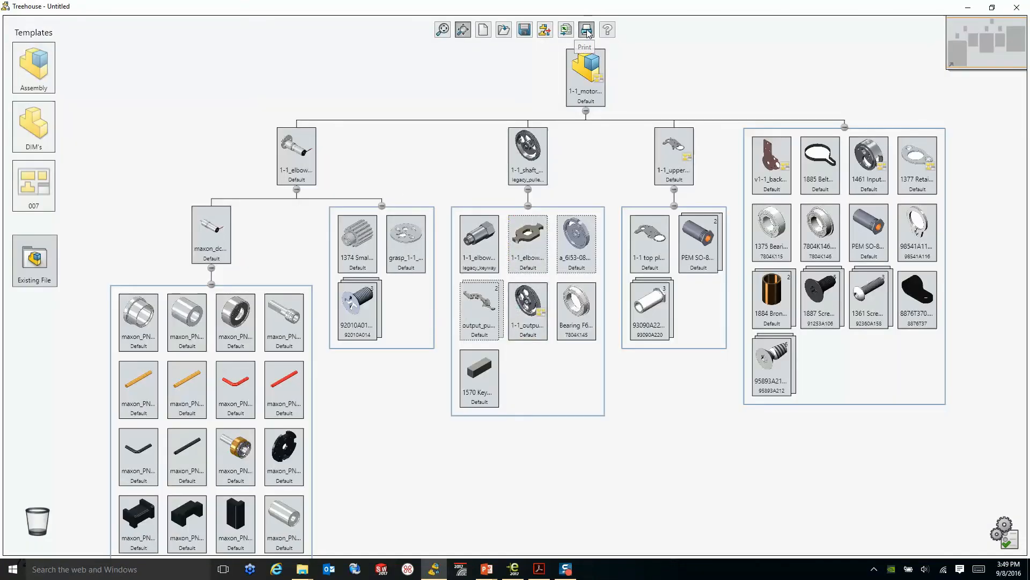
# Step: Print the motor assembly tree to a PDF printer
pyautogui.click(585, 29)
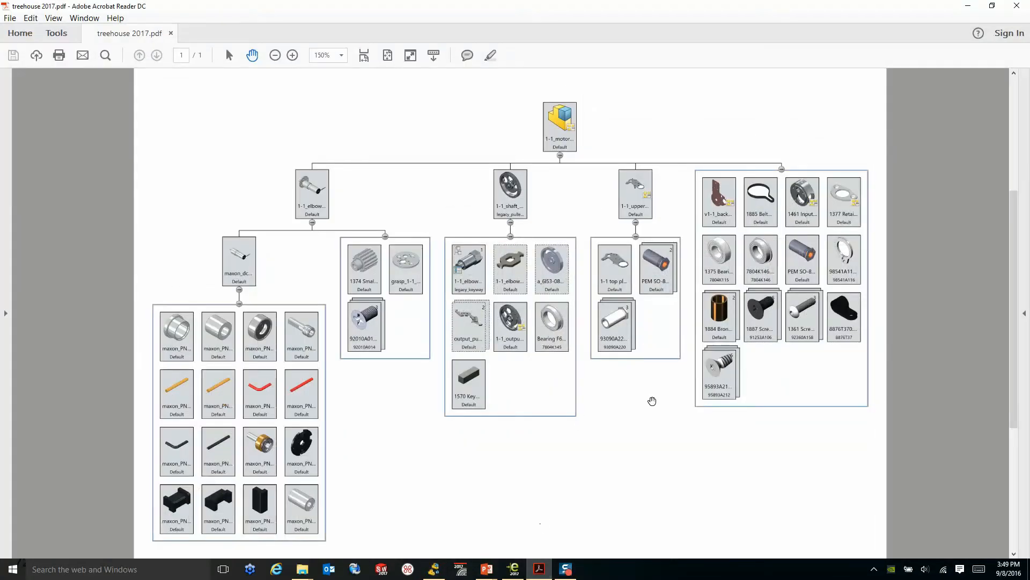
pyautogui.moveTo(653, 401)
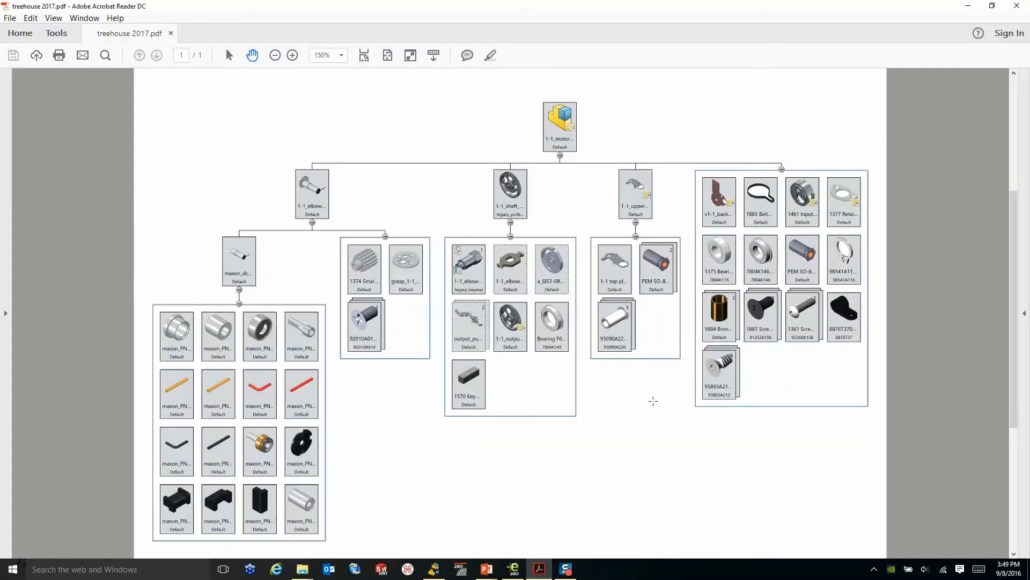
pyautogui.moveTo(29, 298)
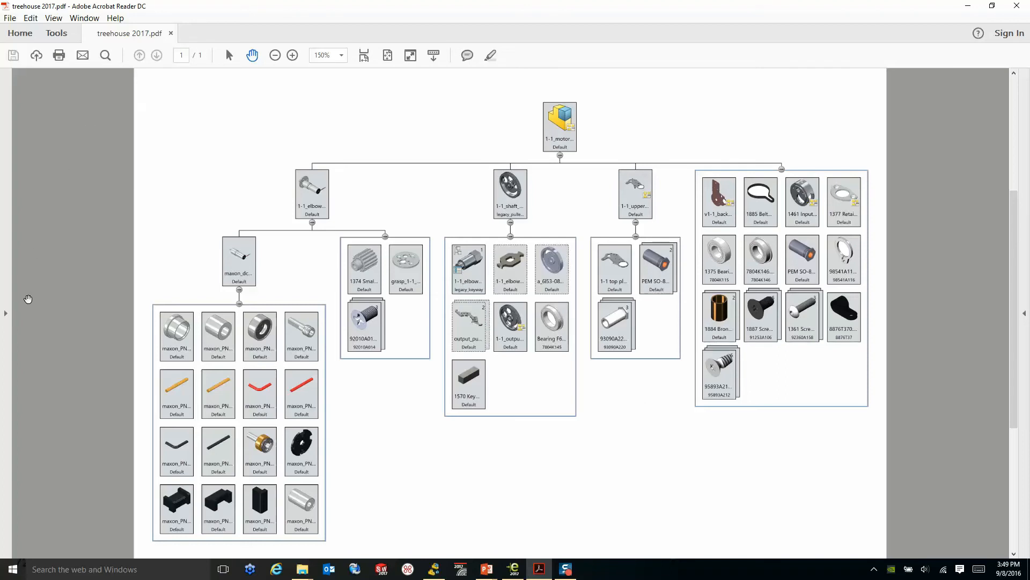
pyautogui.moveTo(295, 465)
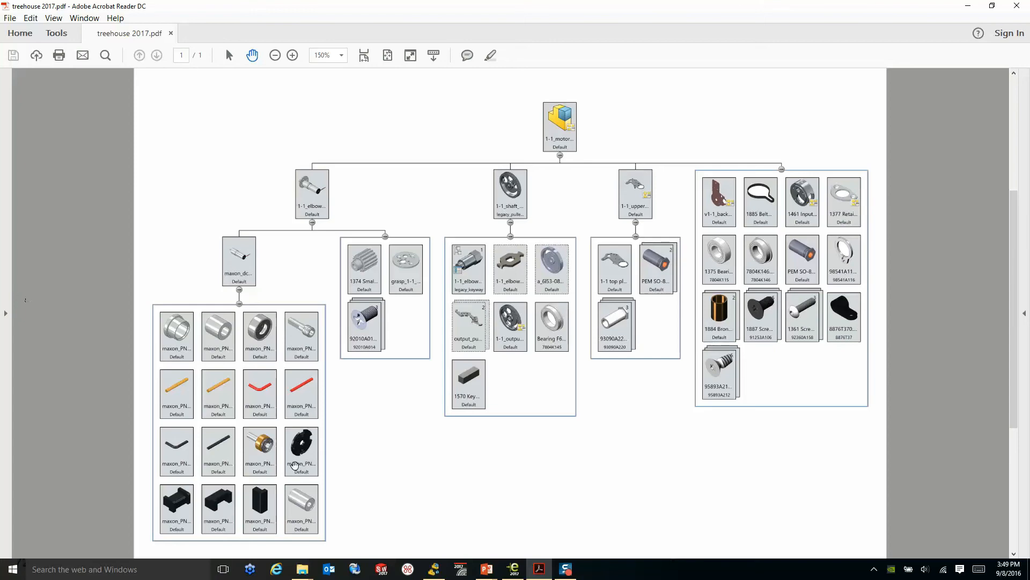